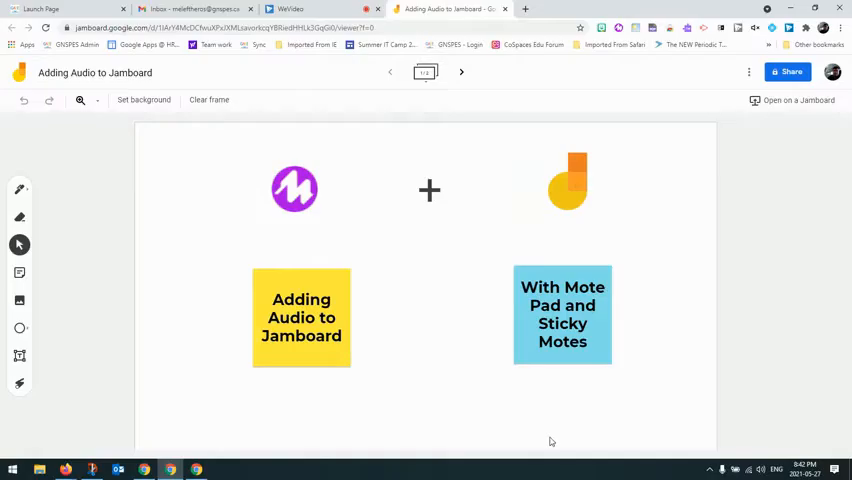
pyautogui.moveTo(664, 420)
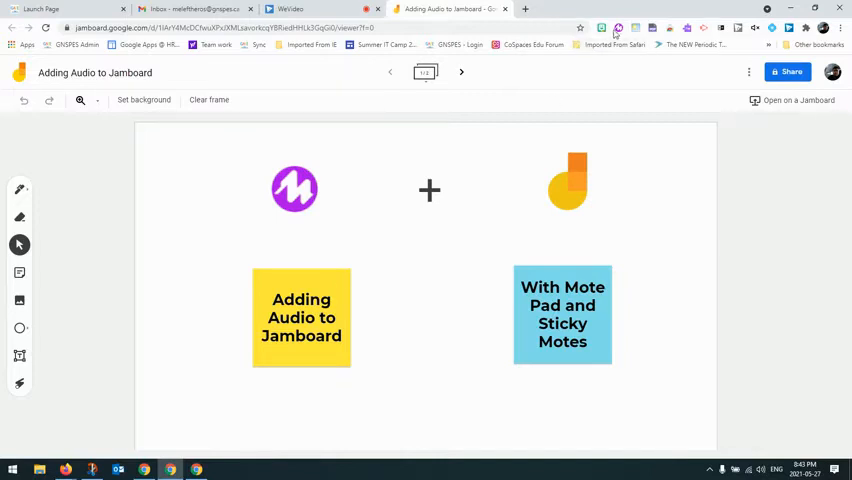
pyautogui.moveTo(618, 28)
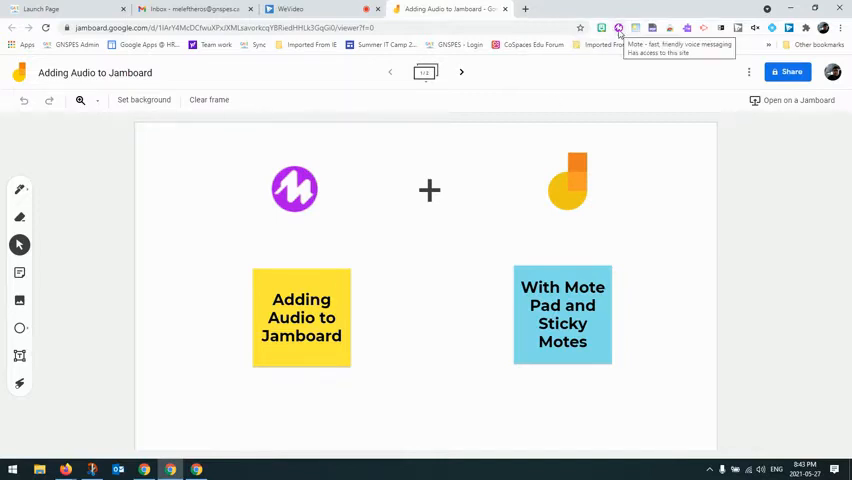
# Step: From the Mote extension menu, reach My activity & engagement listing recorded voice notes
pyautogui.click(618, 28)
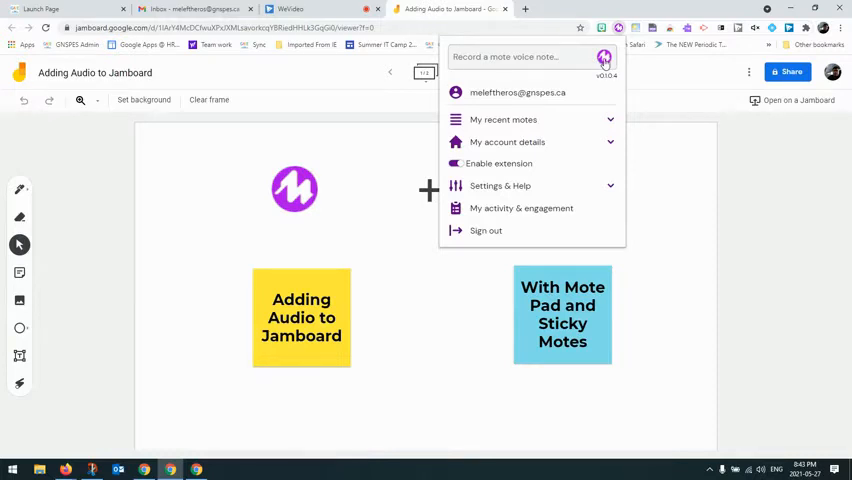
pyautogui.click(604, 56)
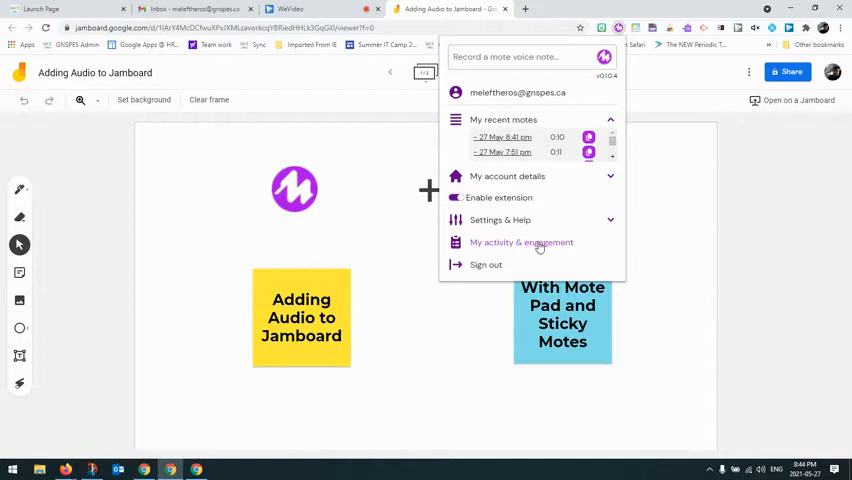
pyautogui.click(520, 242)
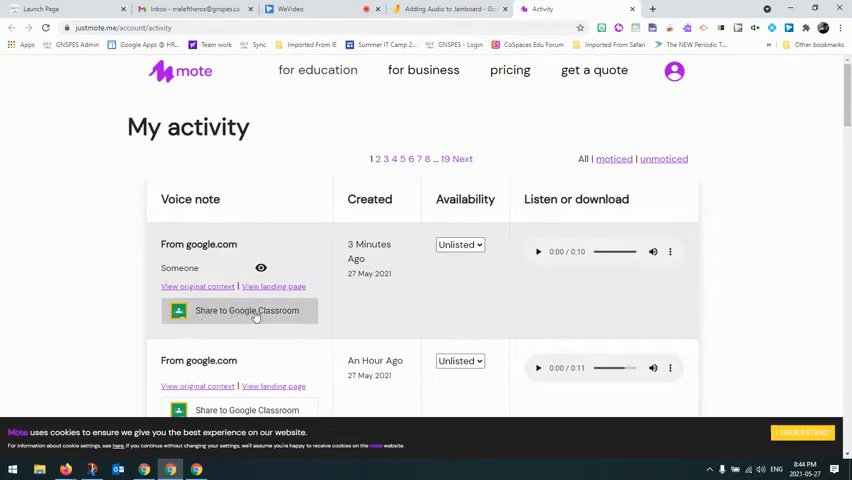
# Step: Share the voice note to Google Classroom, choosing the class and the Create assignment action
pyautogui.click(246, 310)
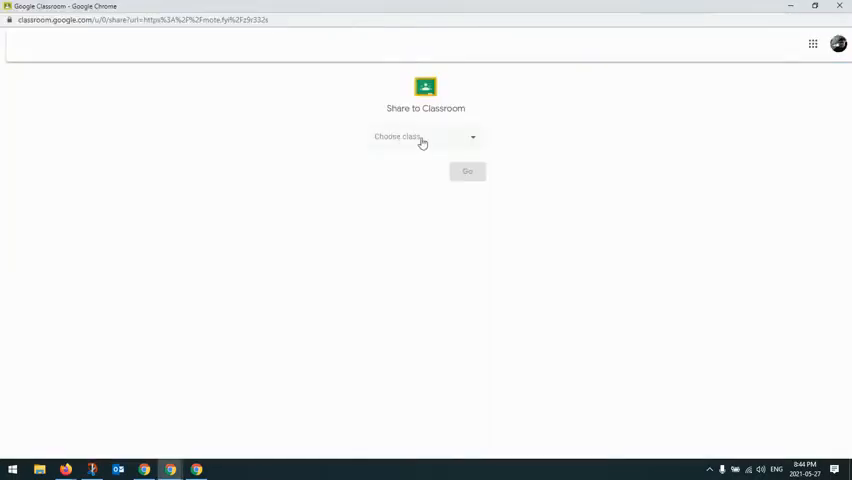
pyautogui.click(424, 136)
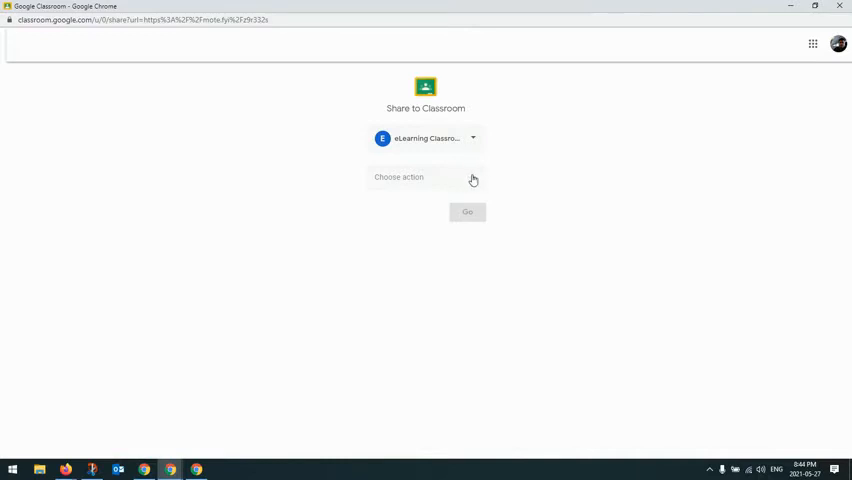
pyautogui.click(424, 176)
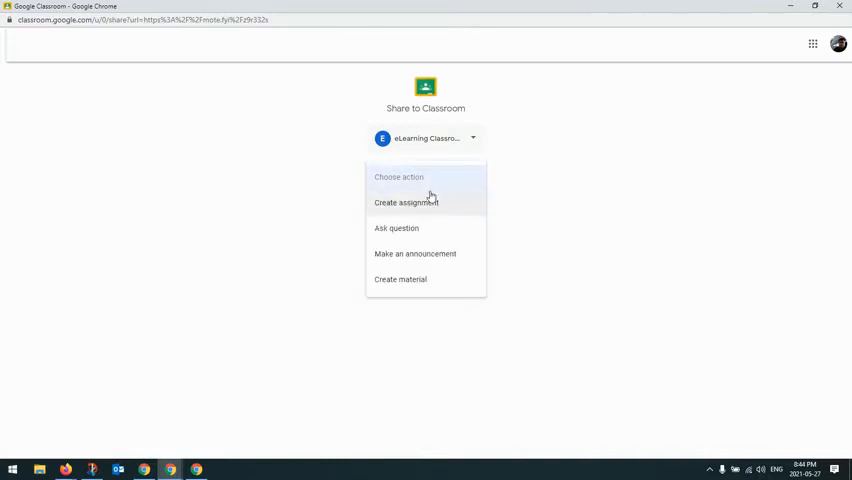
pyautogui.moveTo(428, 202)
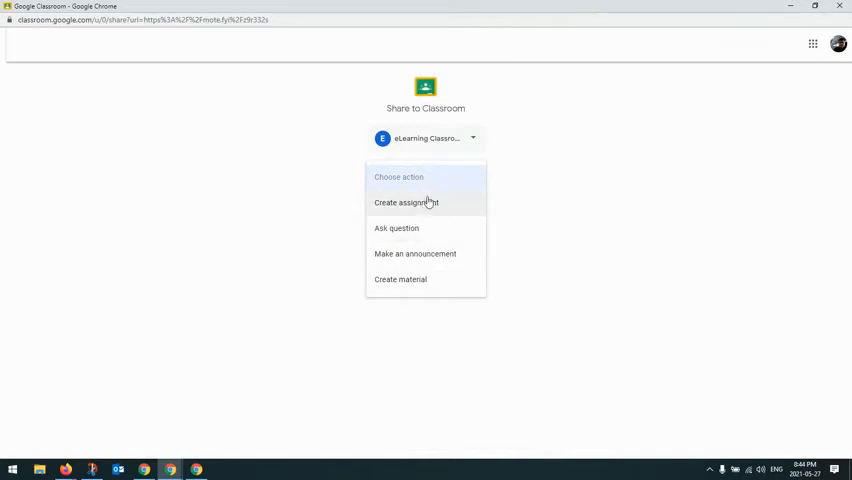
pyautogui.moveTo(440, 208)
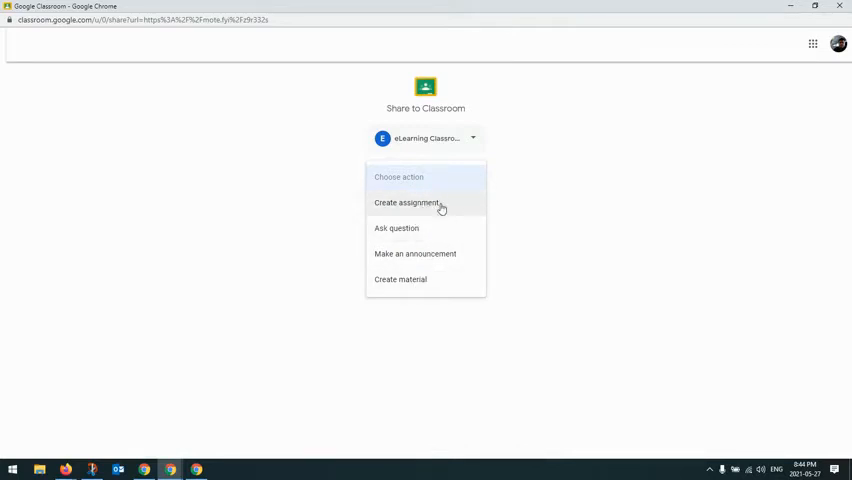
pyautogui.click(406, 202)
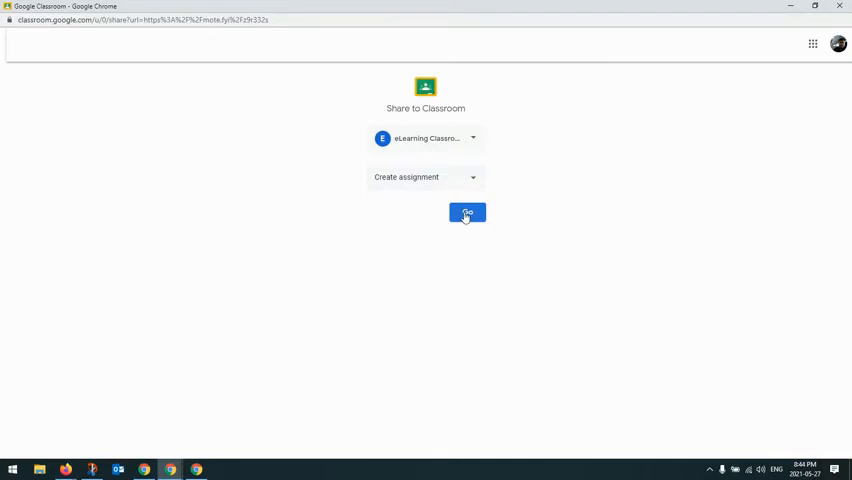
pyautogui.click(468, 212)
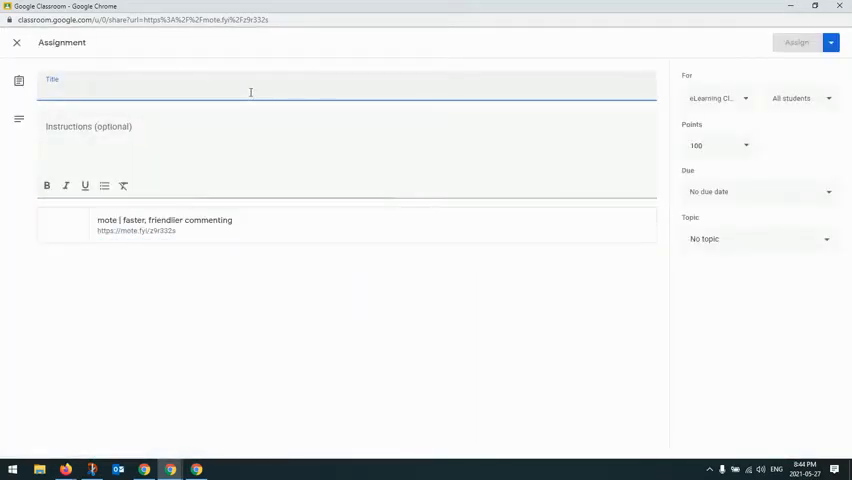
# Step: Title the assignment 'Jamboard Assignment', set the topic to Today, and assign it
pyautogui.write('Jamboard Assignment')
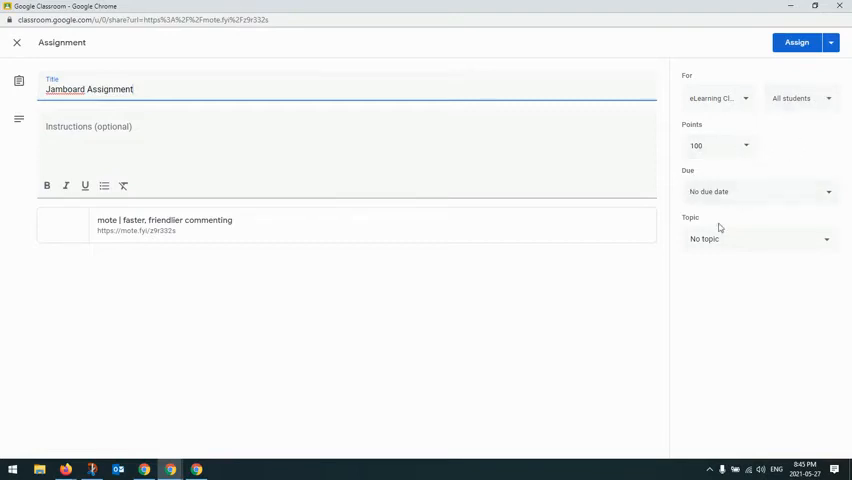
pyautogui.click(760, 240)
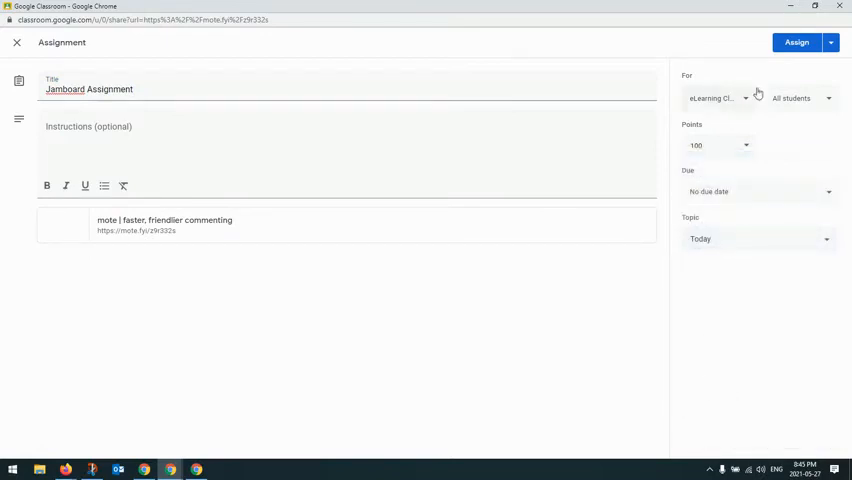
pyautogui.click(796, 42)
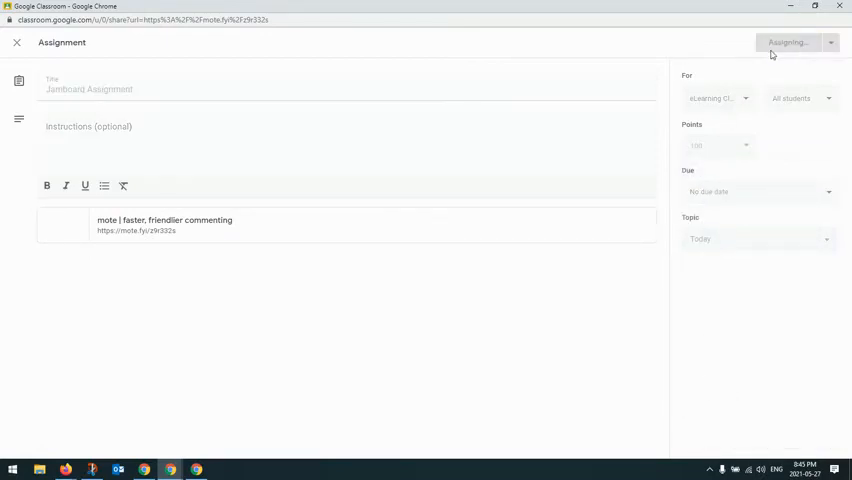
pyautogui.click(788, 44)
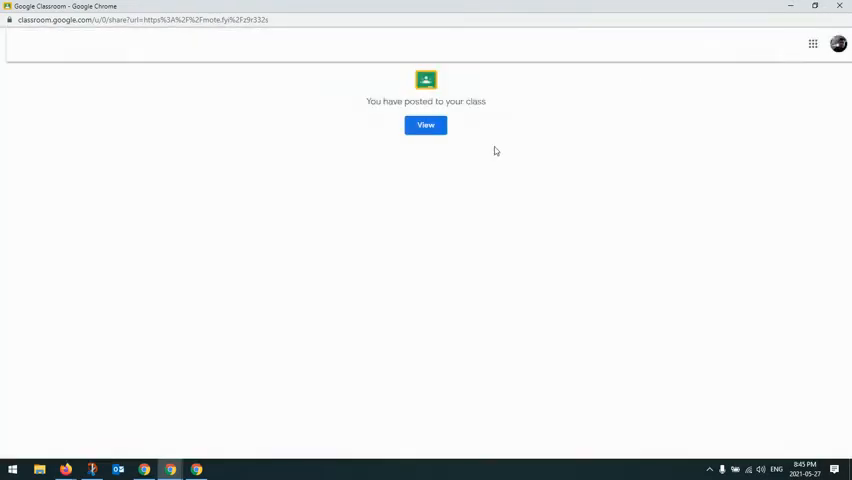
# Step: View the class's Classwork and reach the posted Jamboard Assignment with its board
pyautogui.click(424, 124)
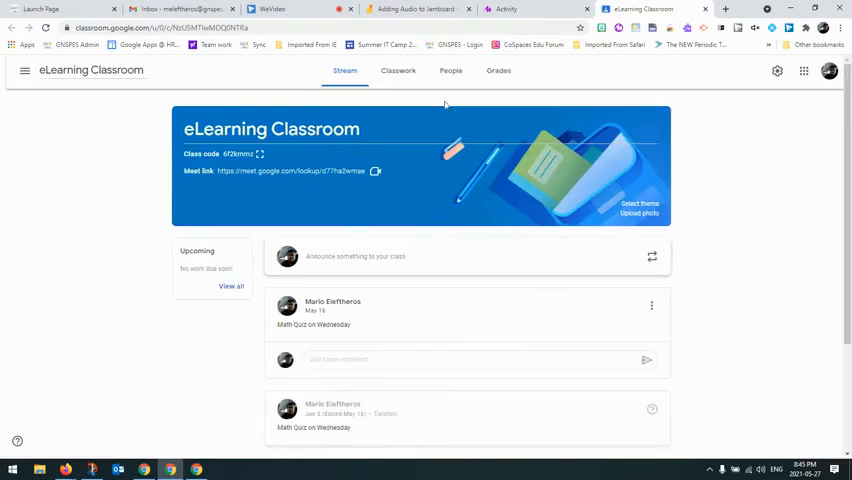
pyautogui.click(398, 72)
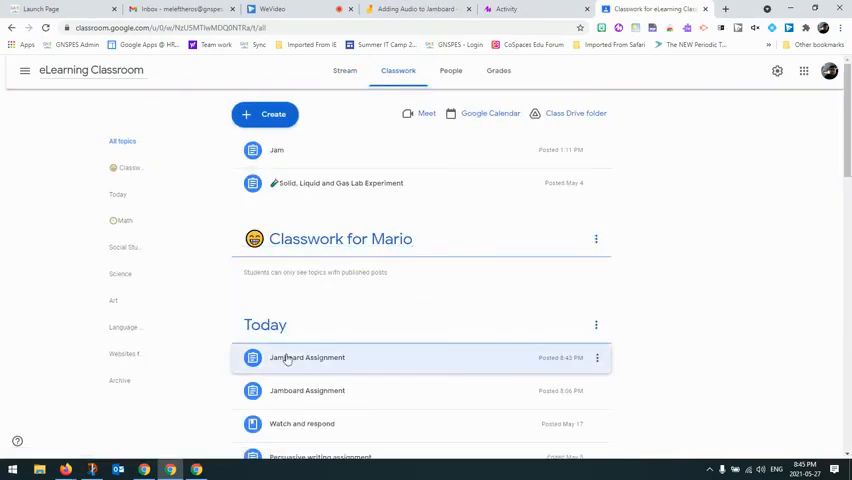
pyautogui.click(308, 356)
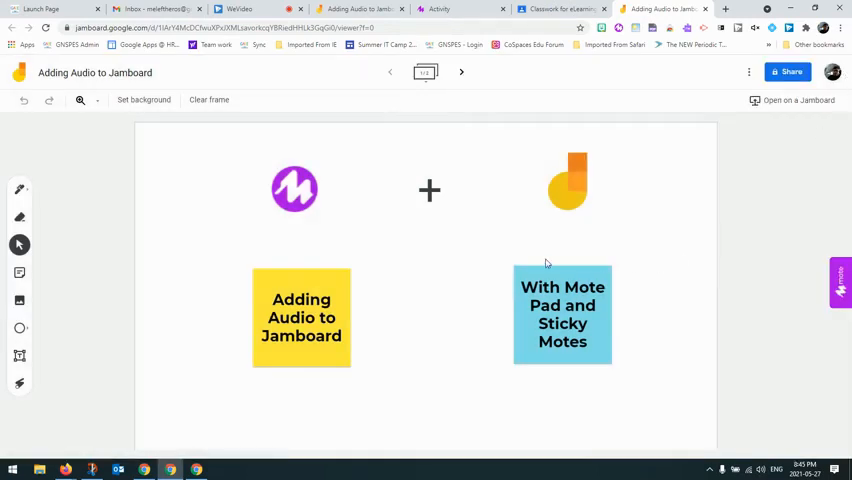
pyautogui.moveTo(848, 320)
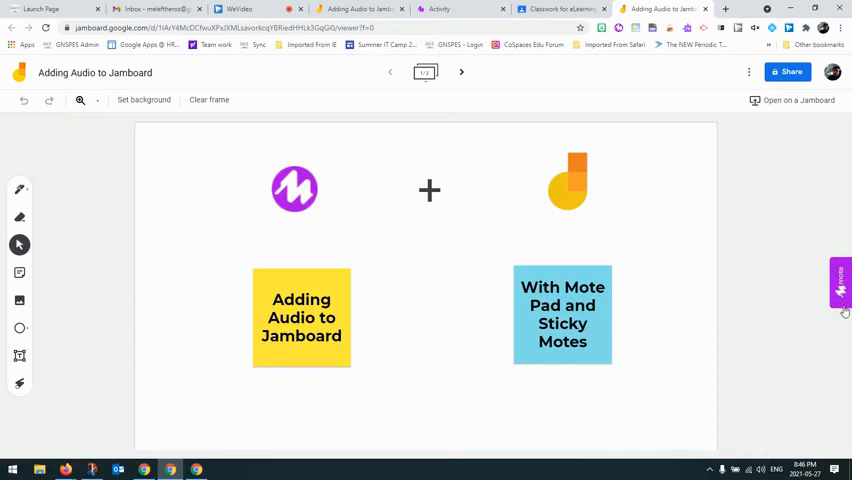
# Step: Reveal the Mote voice note player from the purple tab on the board's edge
pyautogui.click(840, 288)
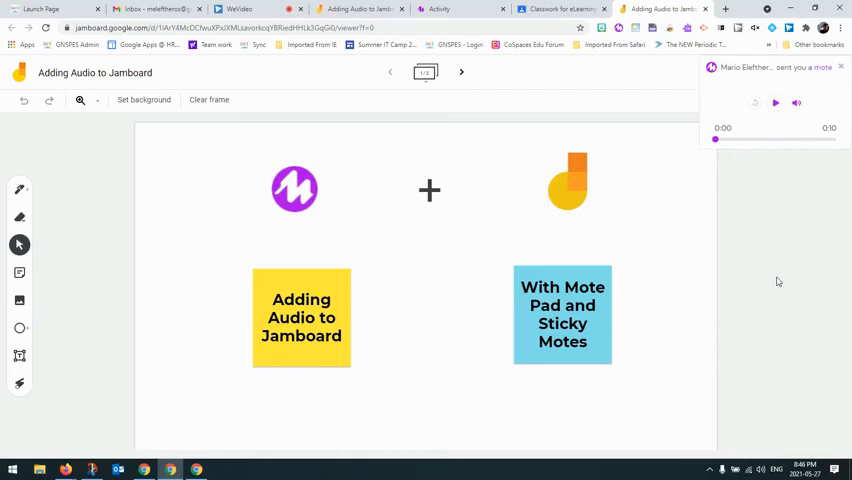
pyautogui.moveTo(780, 282)
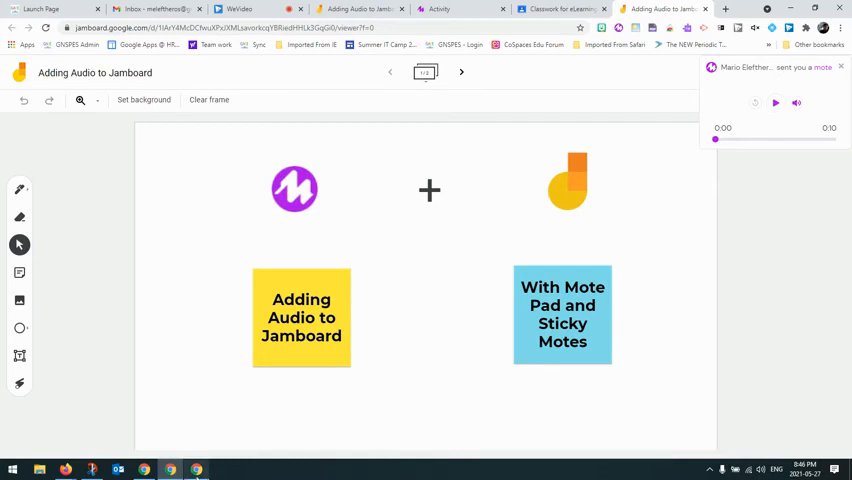
pyautogui.moveTo(168, 468)
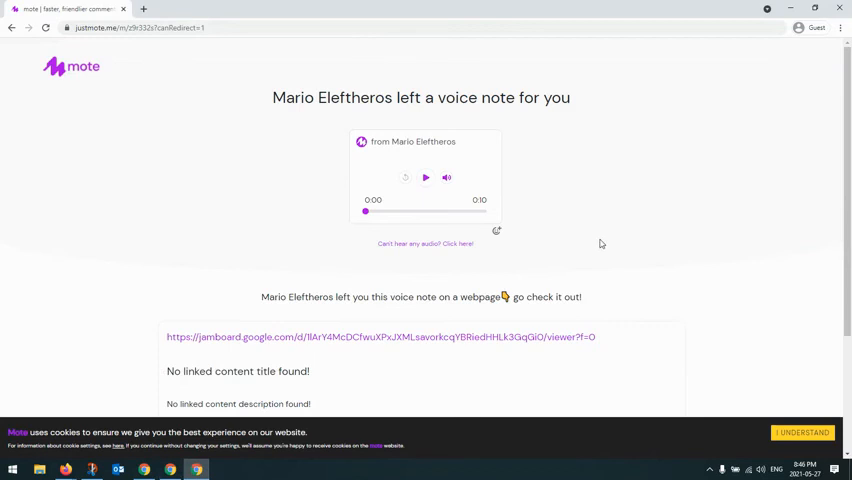
pyautogui.moveTo(576, 186)
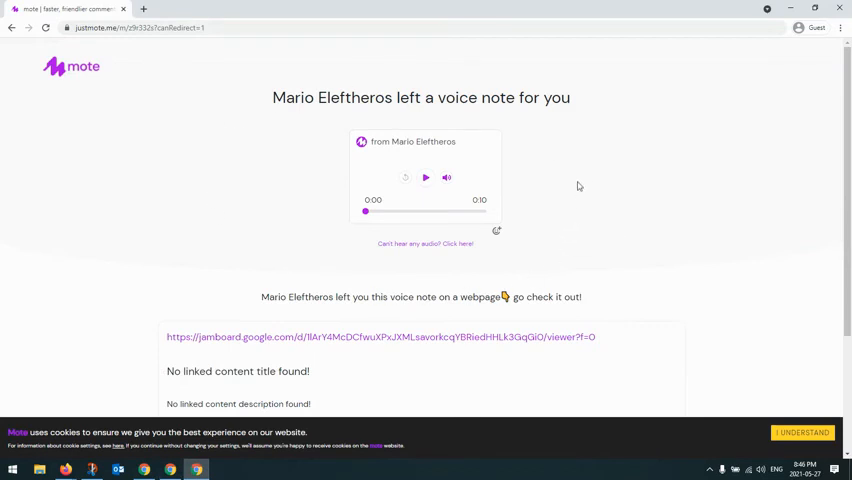
pyautogui.moveTo(616, 150)
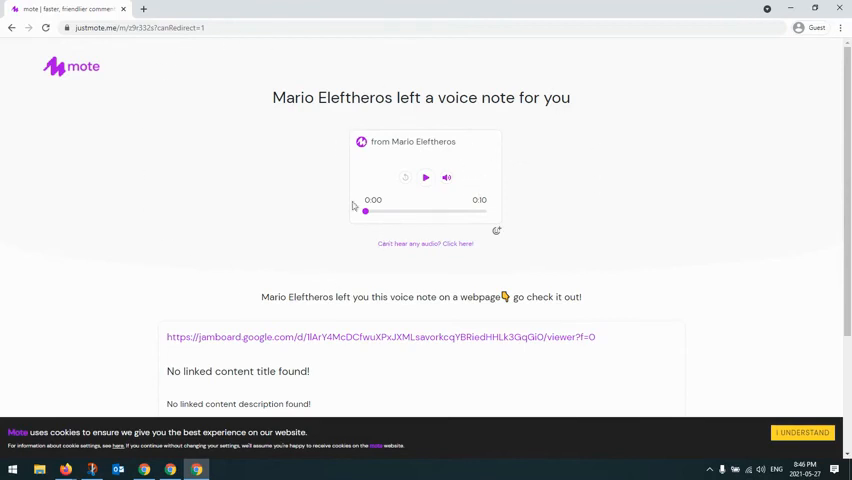
pyautogui.moveTo(426, 208)
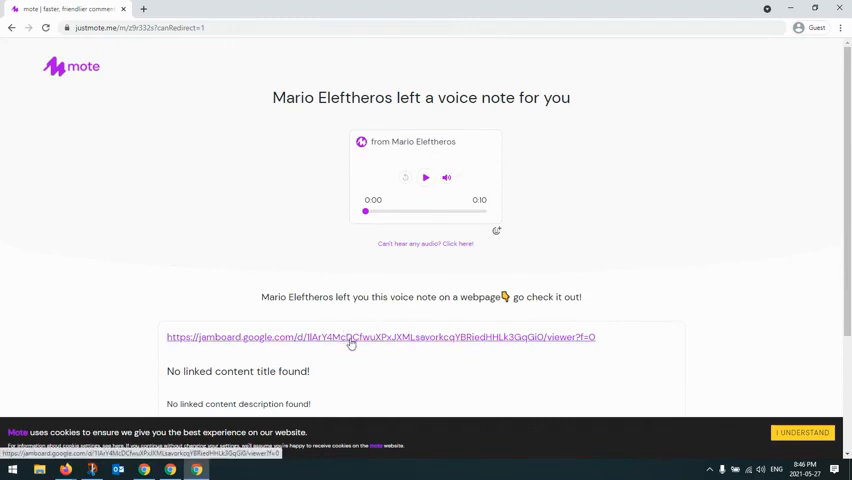
# Step: Follow the Jamboard link from the voice note and switch back to the Jamboard window
pyautogui.click(804, 432)
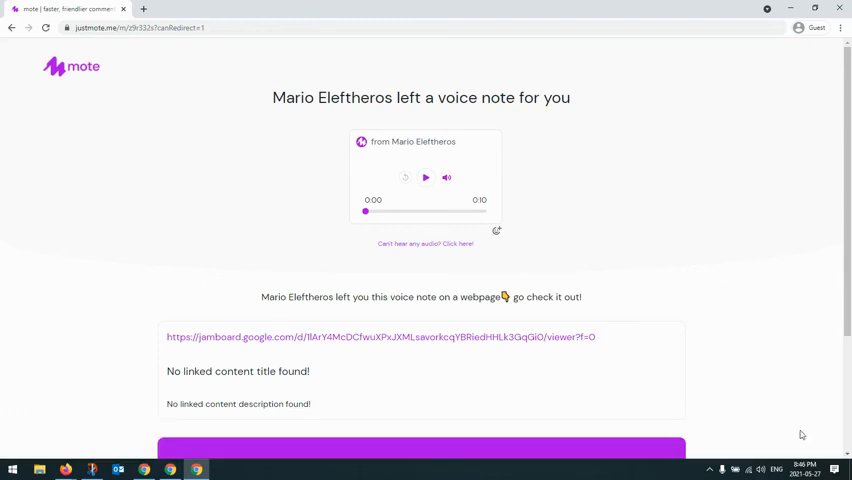
pyautogui.moveTo(706, 312)
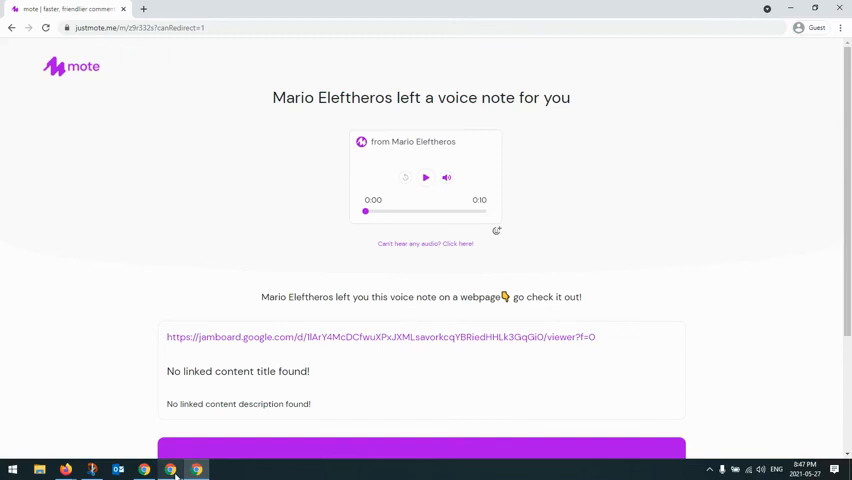
pyautogui.click(380, 336)
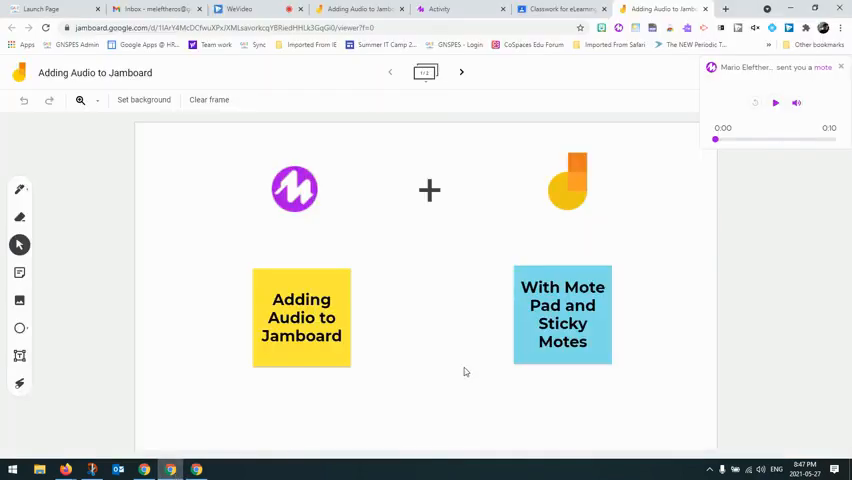
pyautogui.moveTo(520, 342)
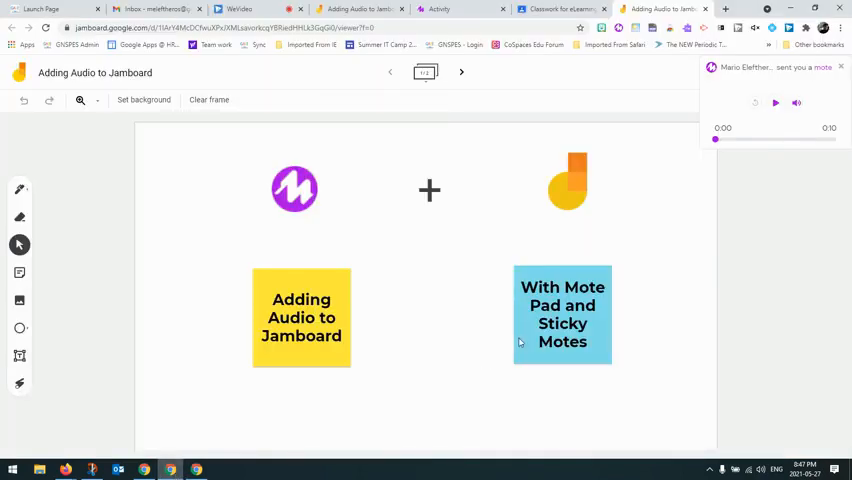